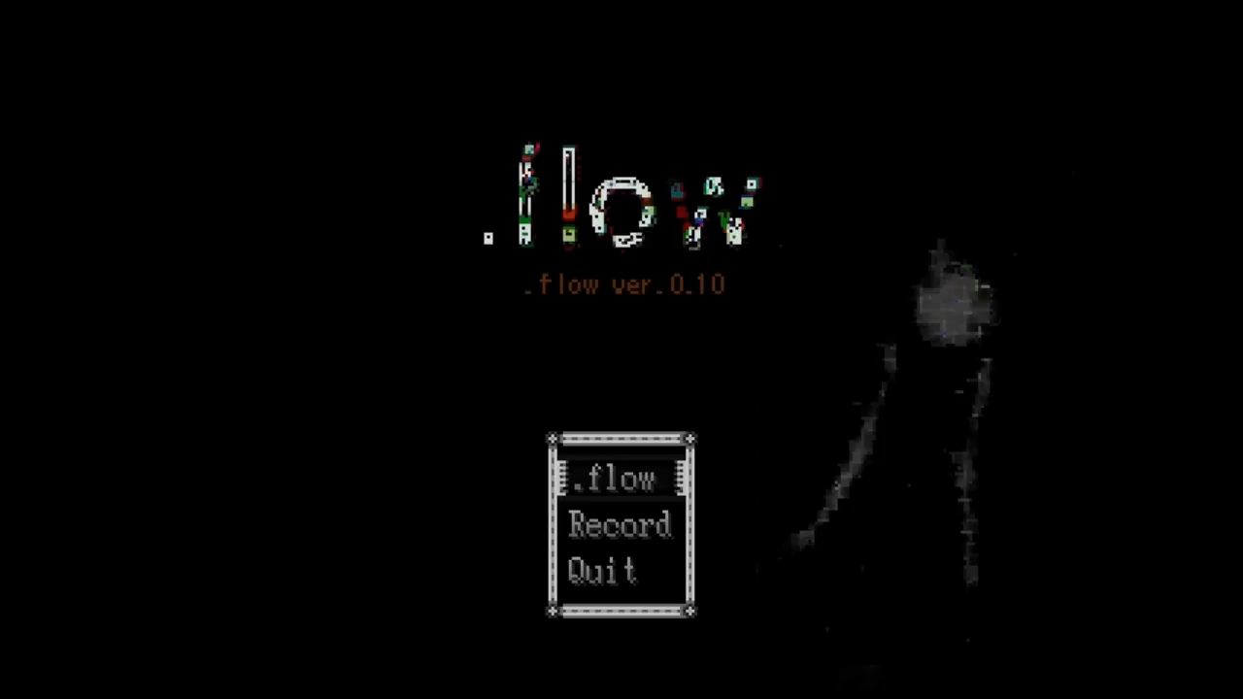
Pick the .flow option on the title menu to begin a new game in the bedroom.
left_click(620, 479)
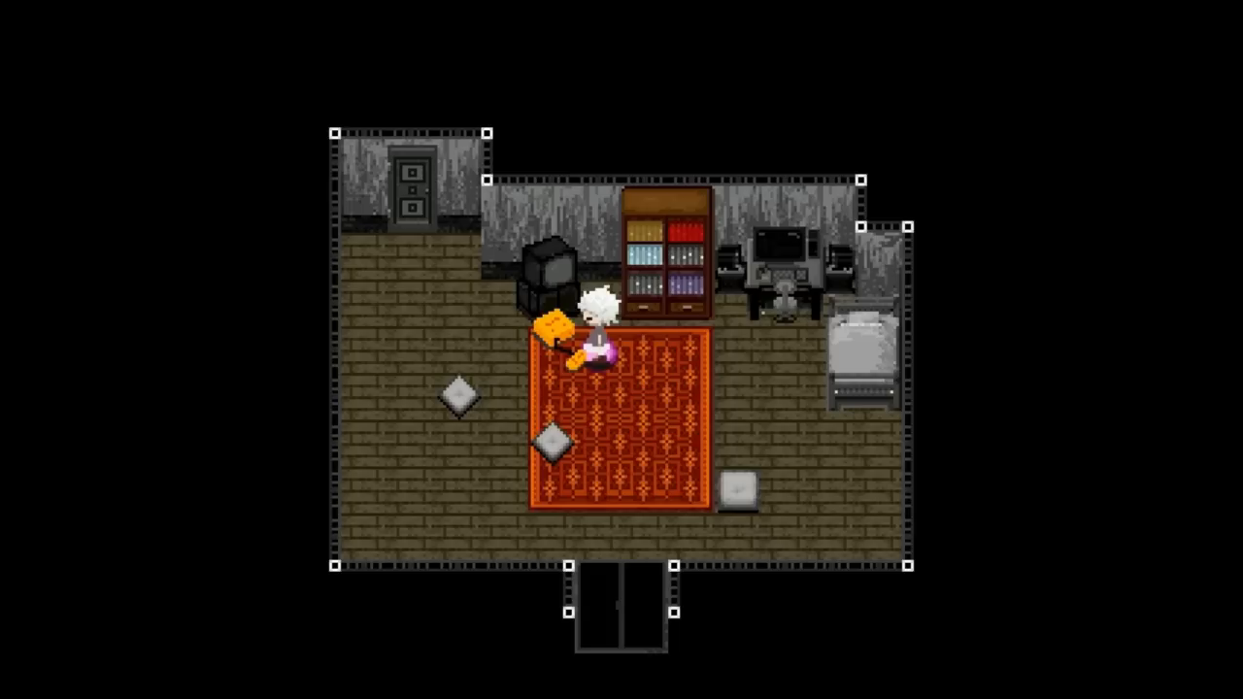
Walk across the rug and past the television, then exit into the cracked white-line world.
key("Down")
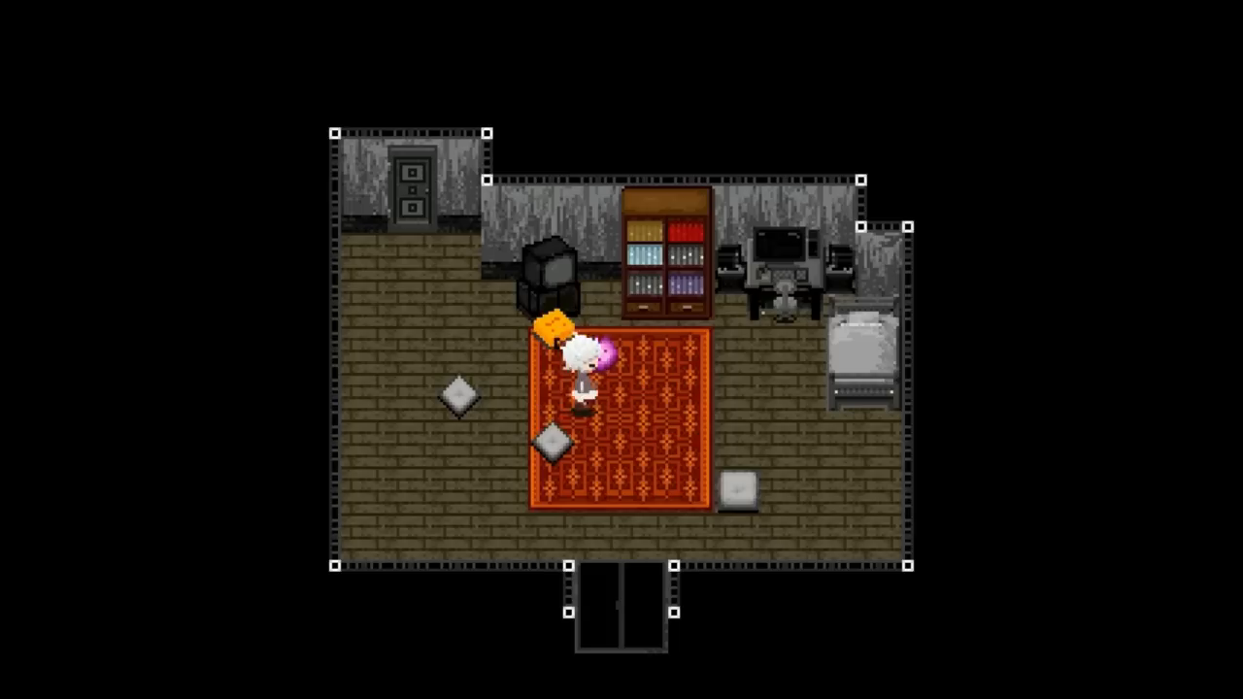
key("up")
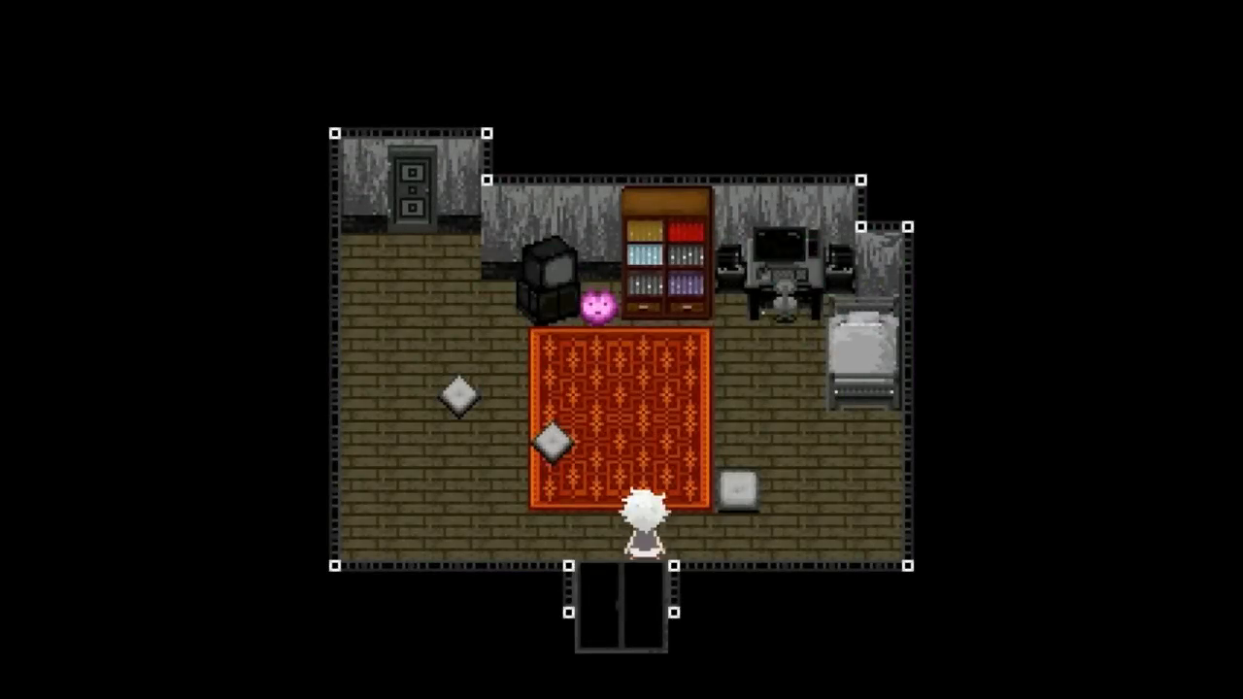
key("Up")
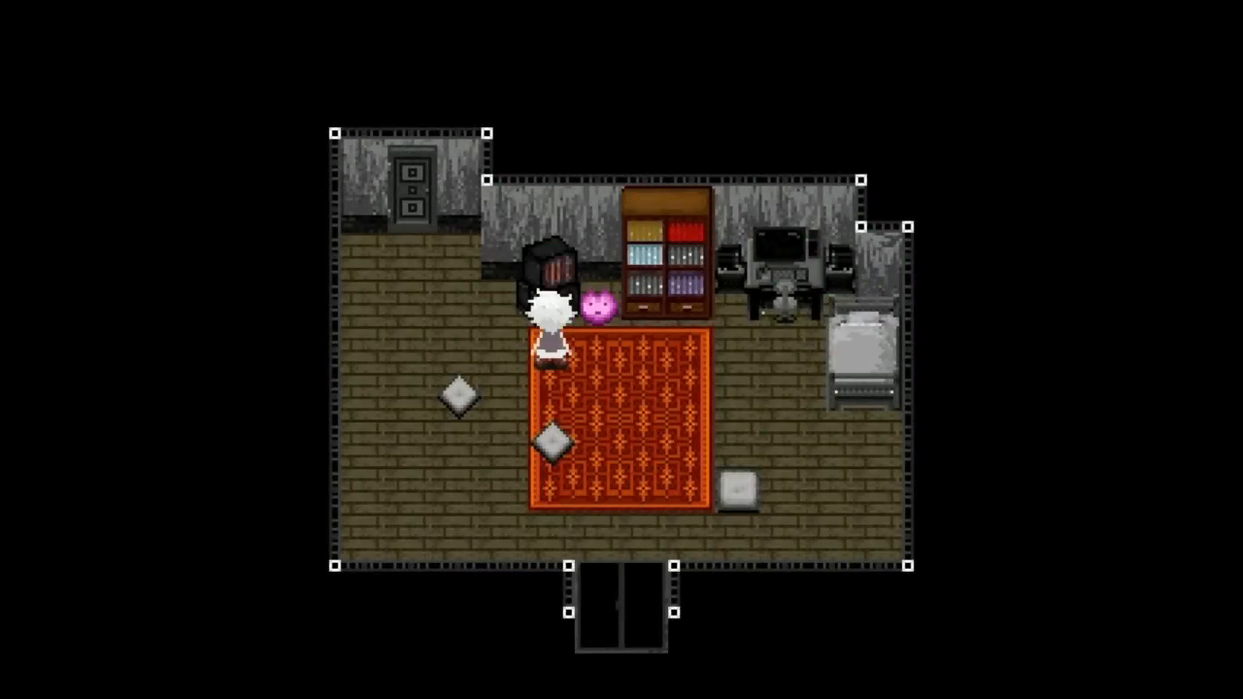
key("Left")
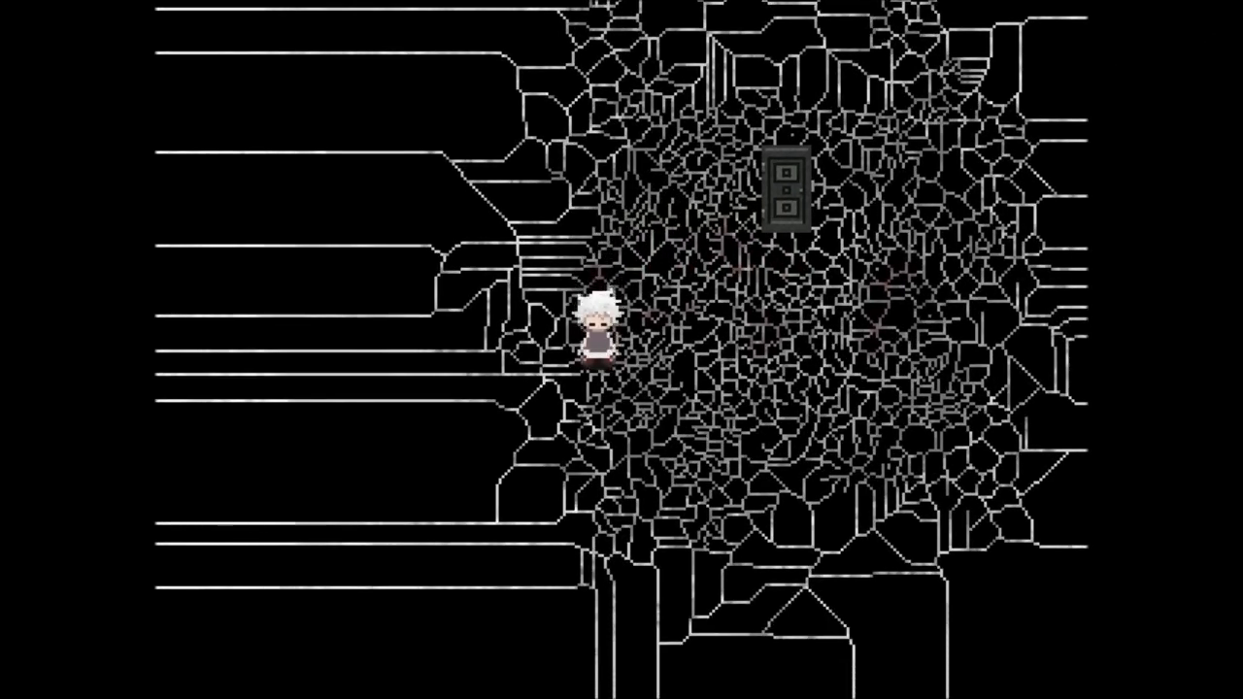
Walk upward through the cracked-line world until the grey corridor with stairs appears.
key("up")
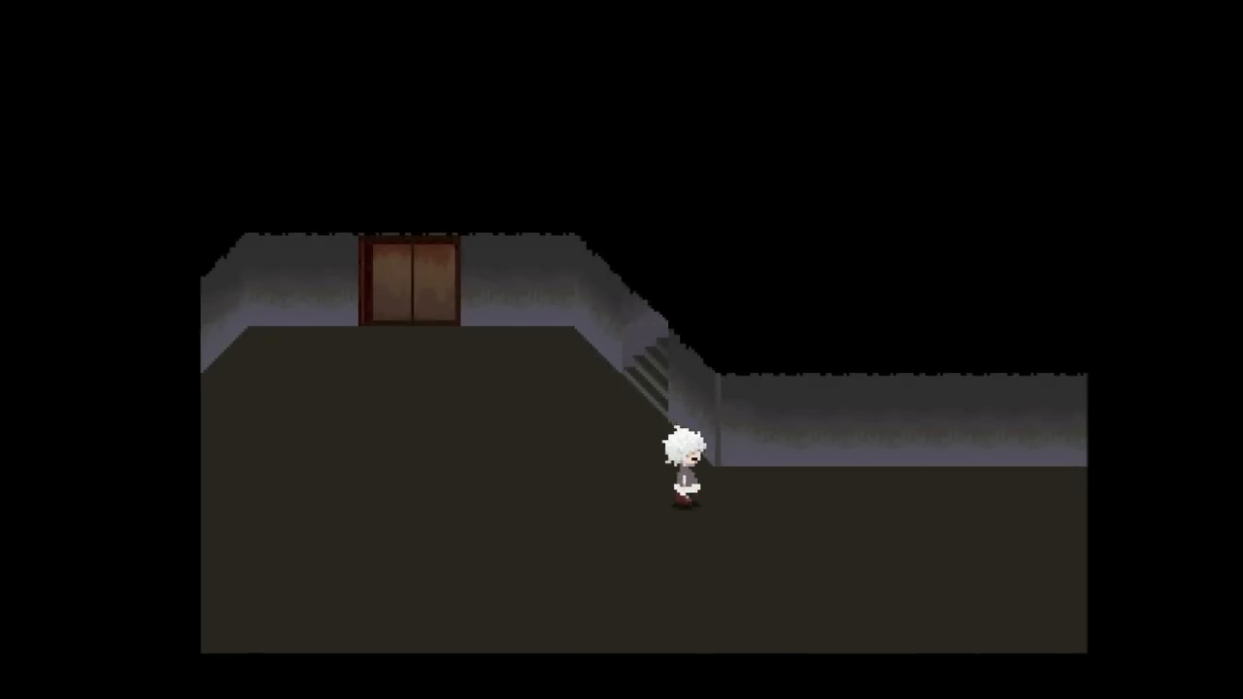
Walk right past the corridor's doors and windows into the graffiti room with the orange blob.
key("Right")
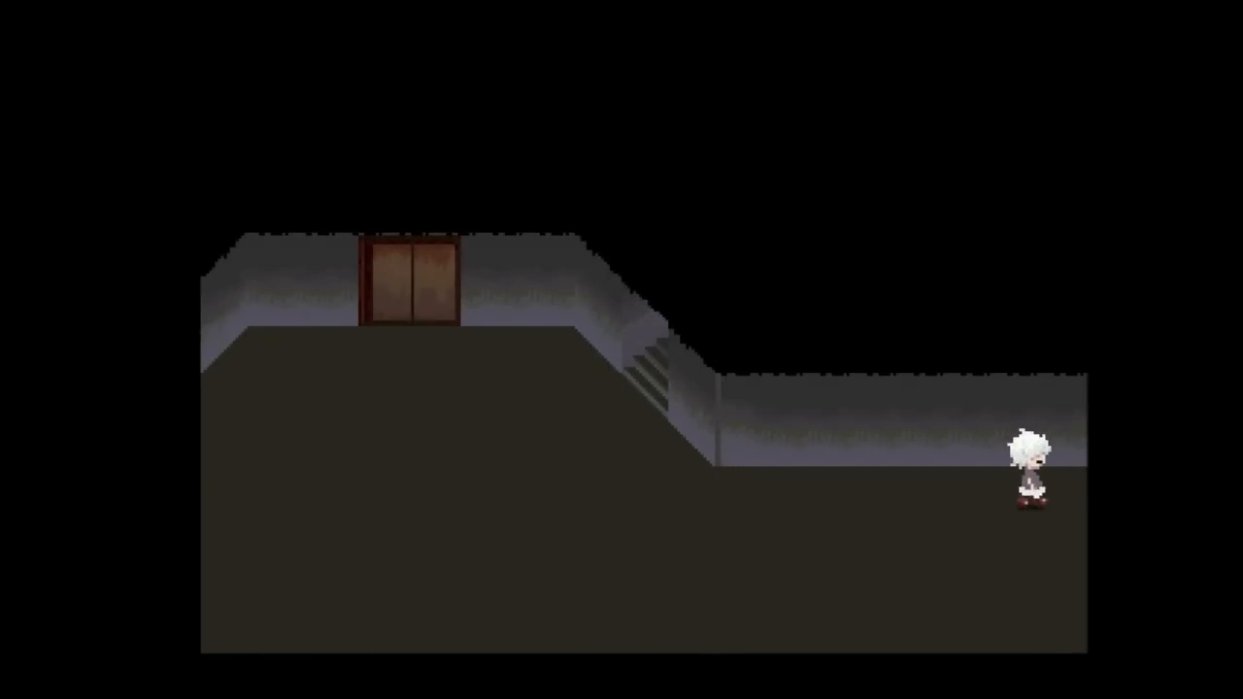
key("Left")
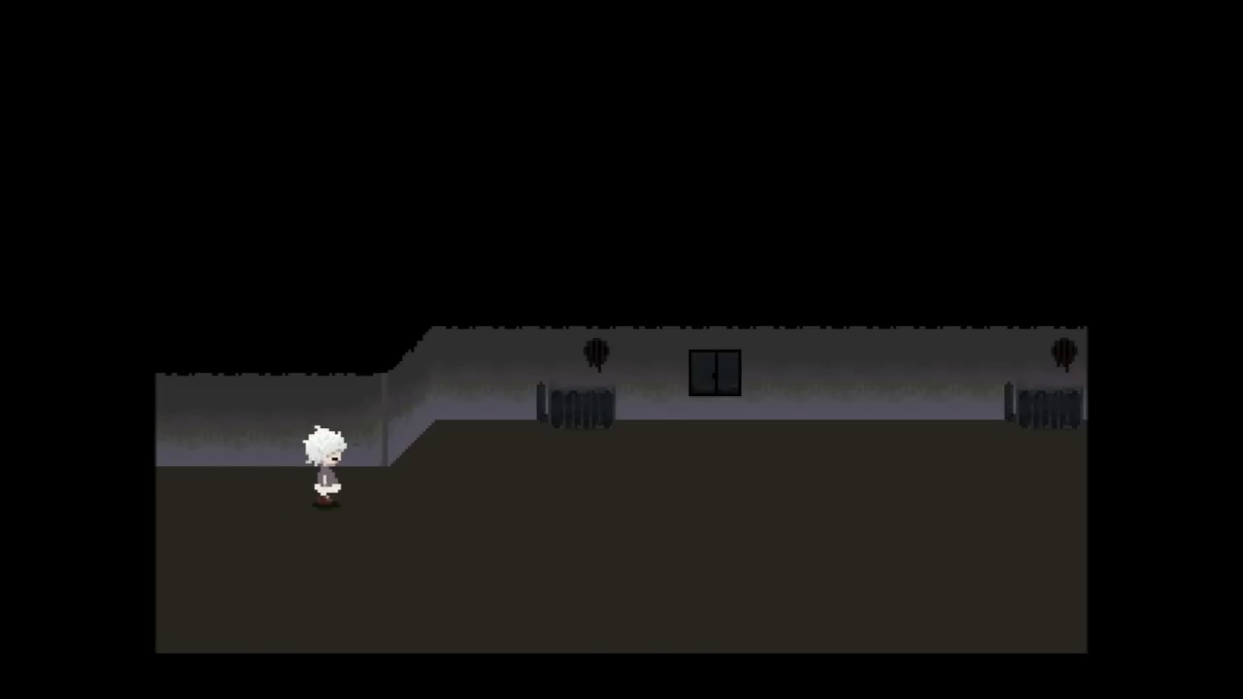
key("Right")
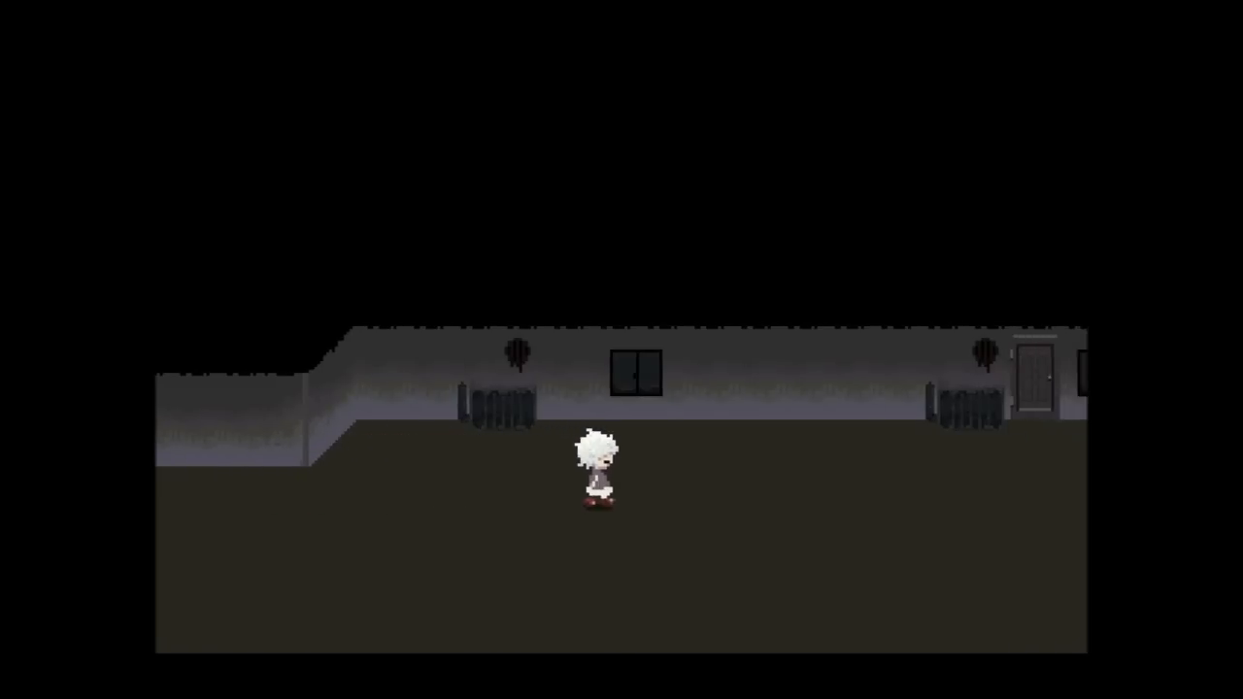
key("Right")
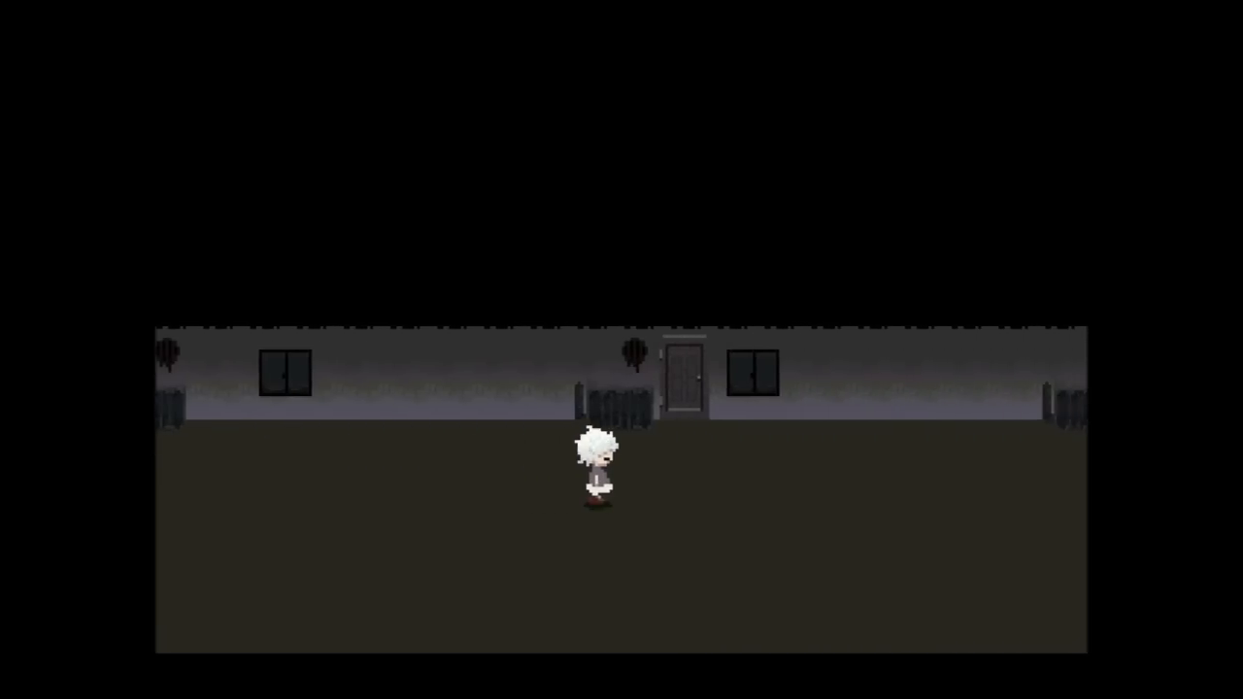
key("Right")
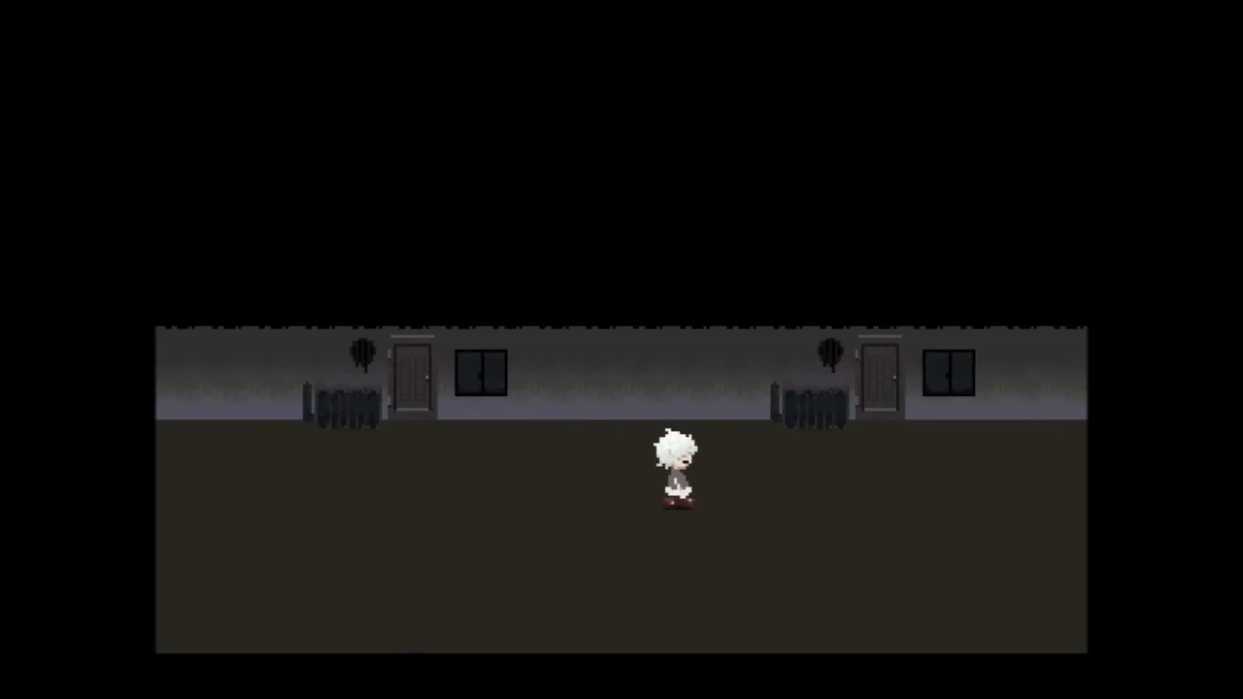
key("Right")
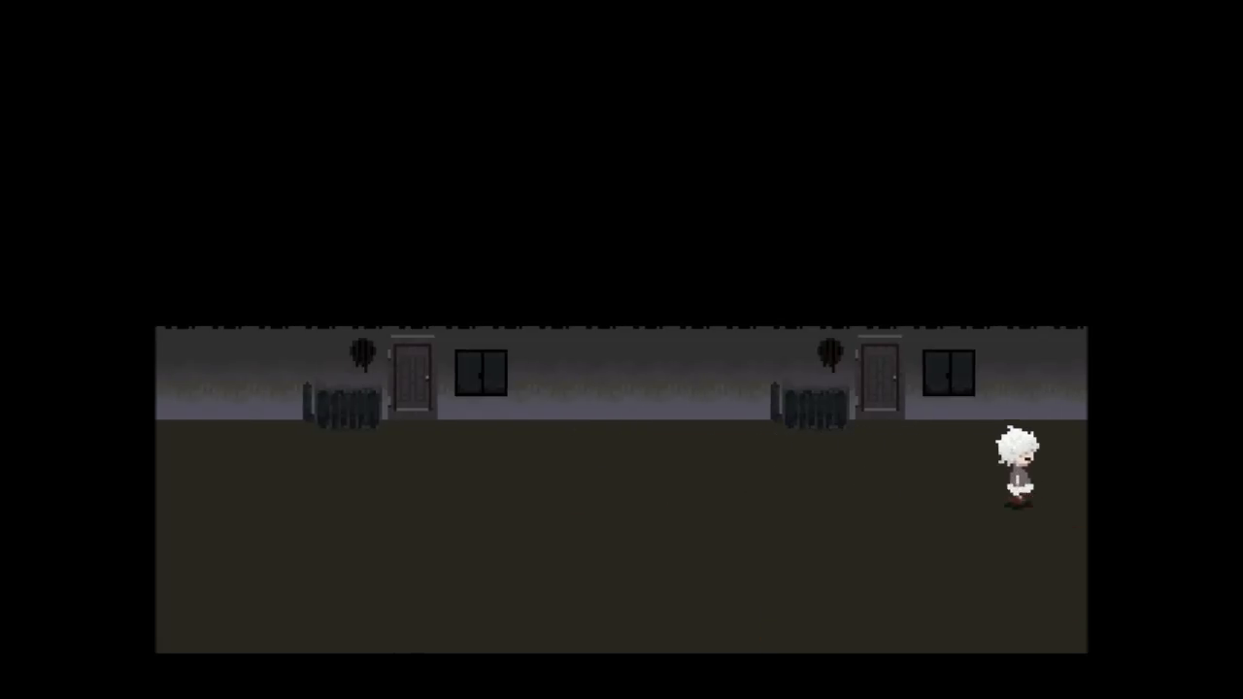
key("Left")
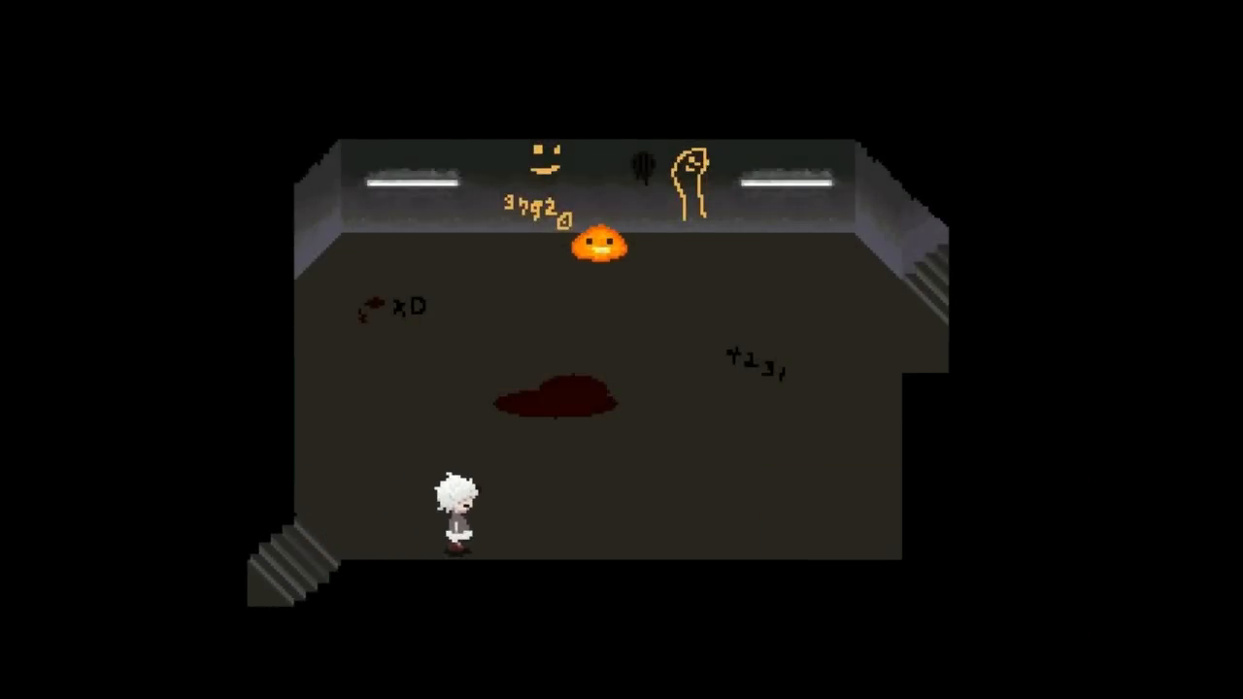
Head up out of the graffiti room until the pine forest with the winding path loads.
key("Up")
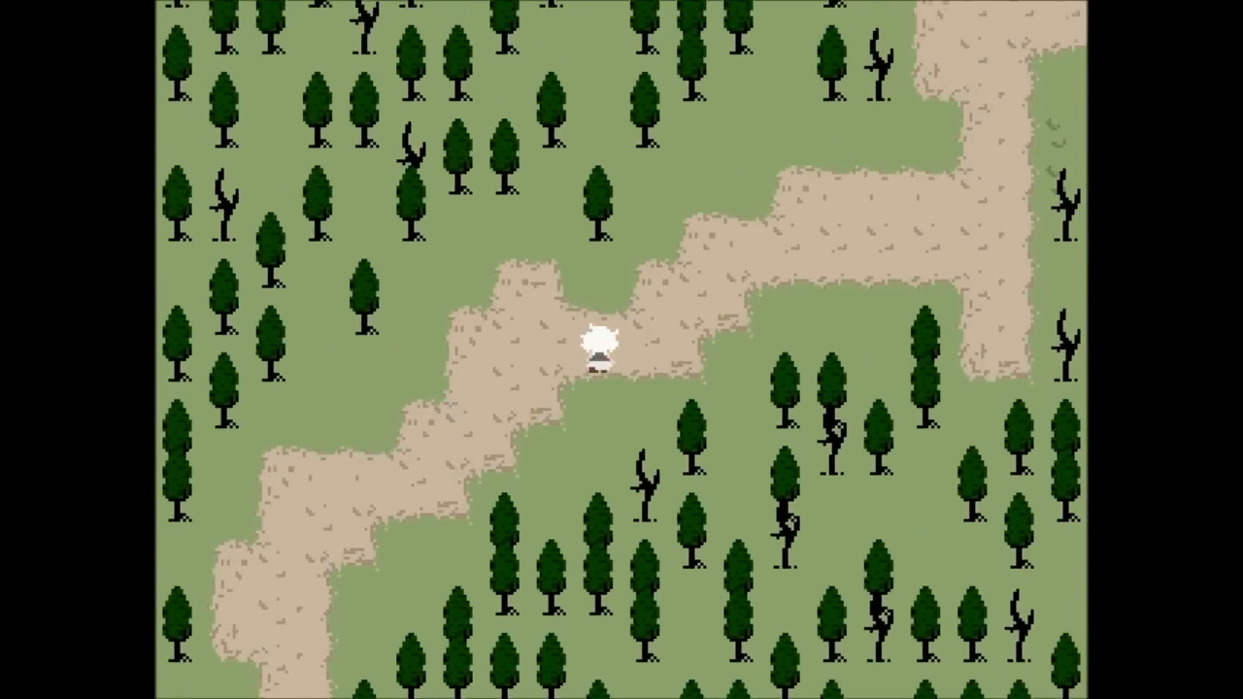
Follow the dirt path north, then ride the broom through the trees along the zigzag.
key("Up")
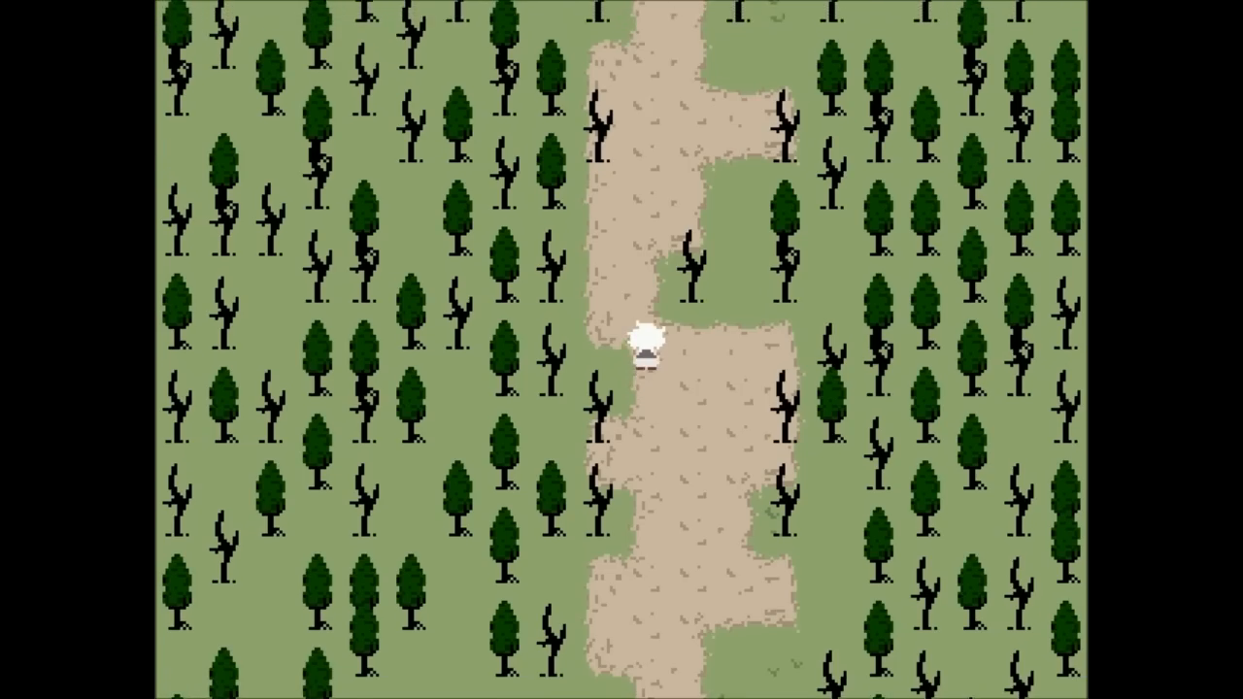
key("Up")
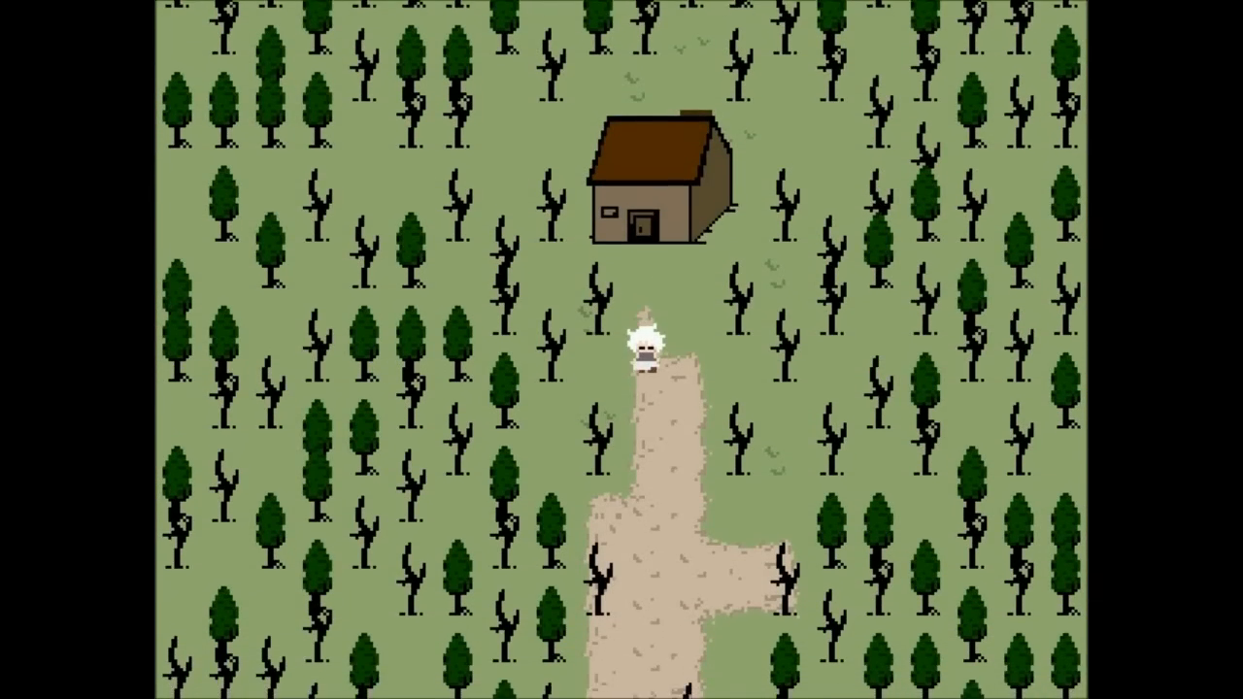
key("up")
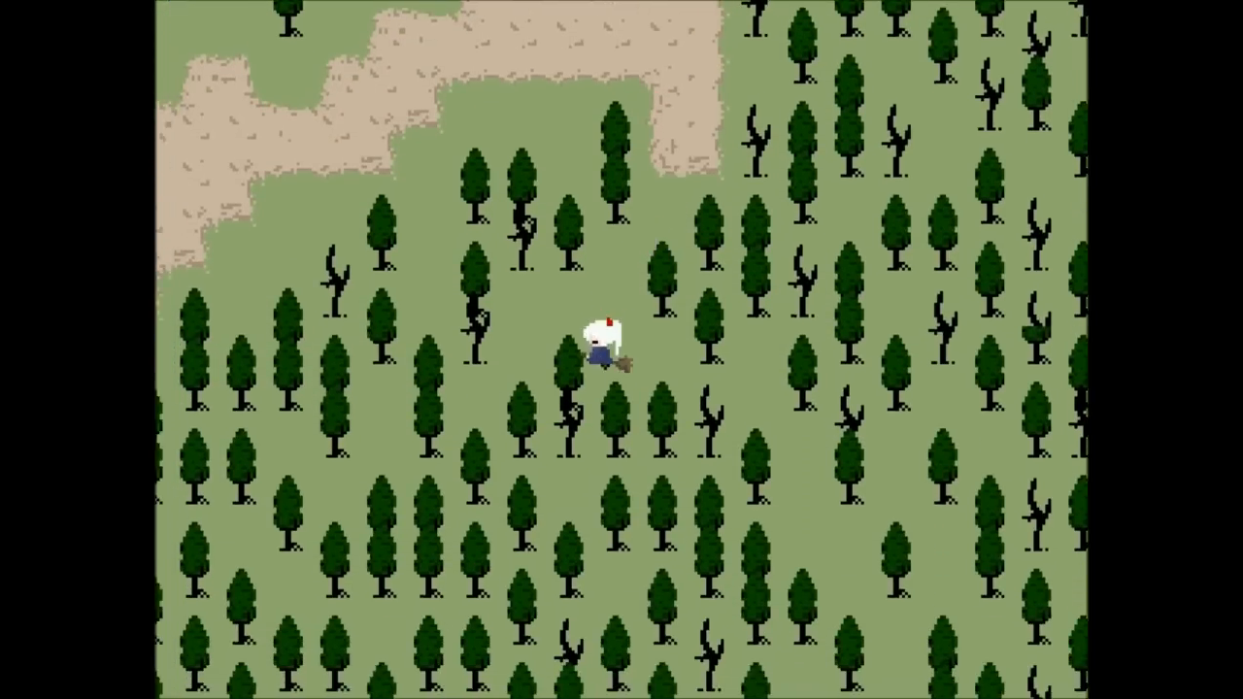
key("up")
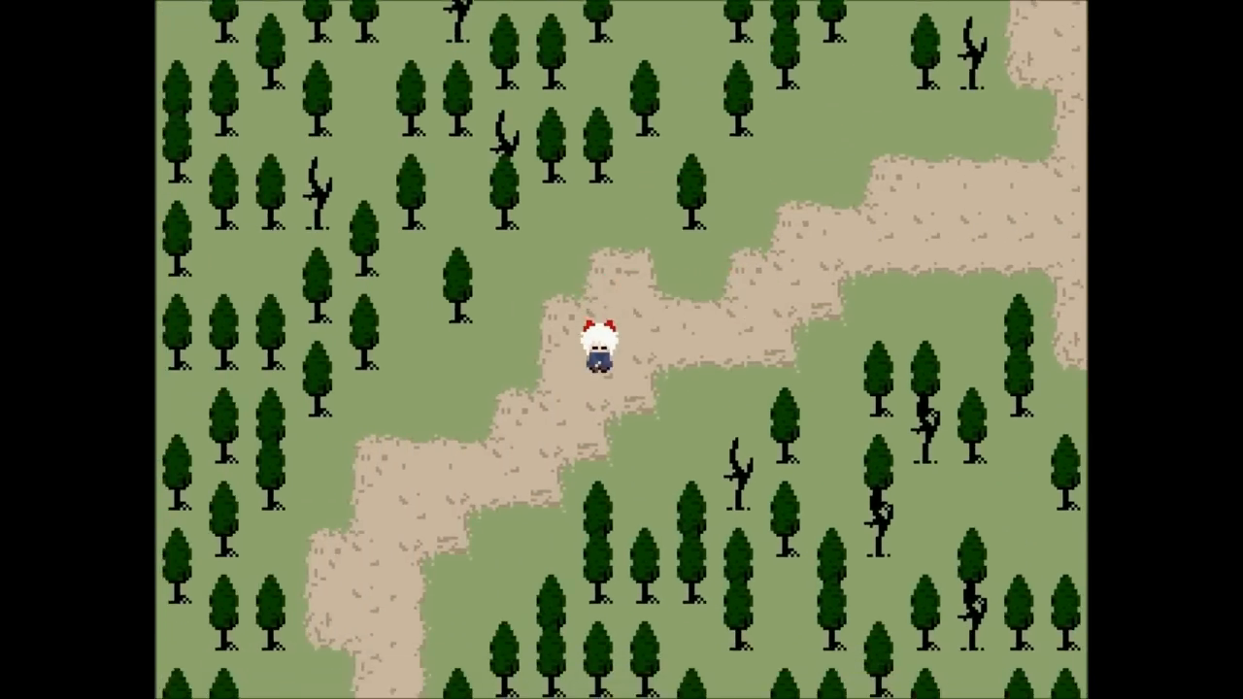
key("down")
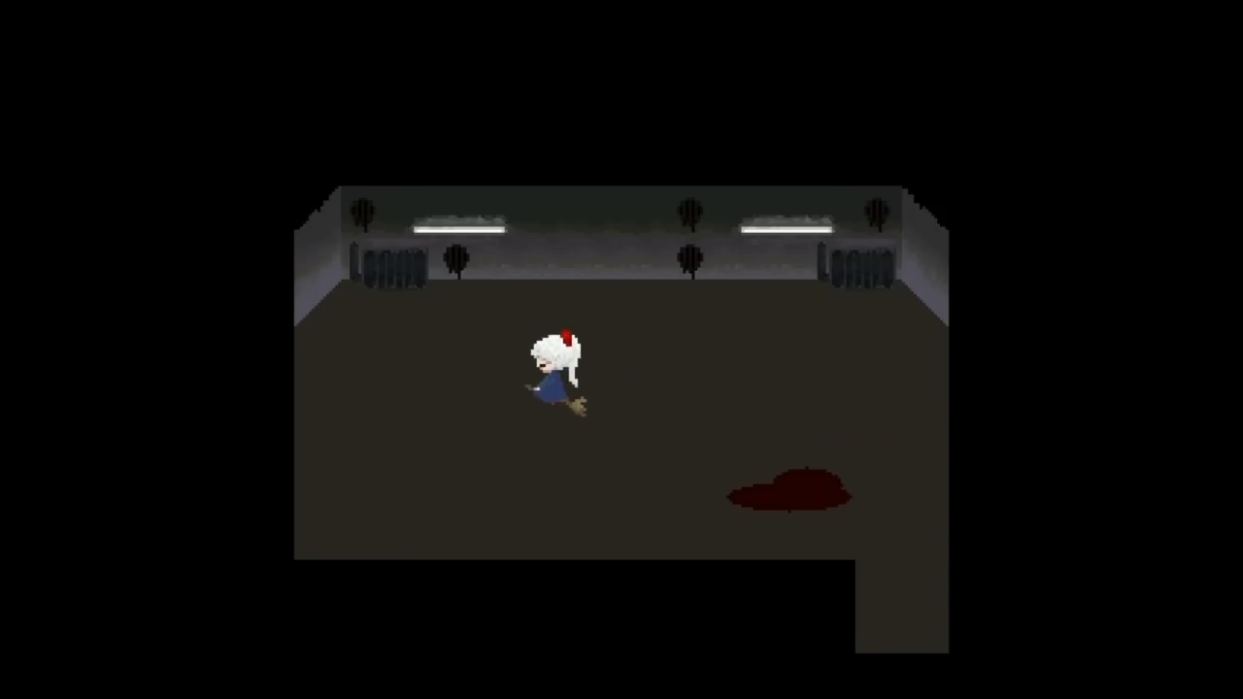
Visit the left and right walls of the dim room, then exit left to the doodled hall.
key("Left")
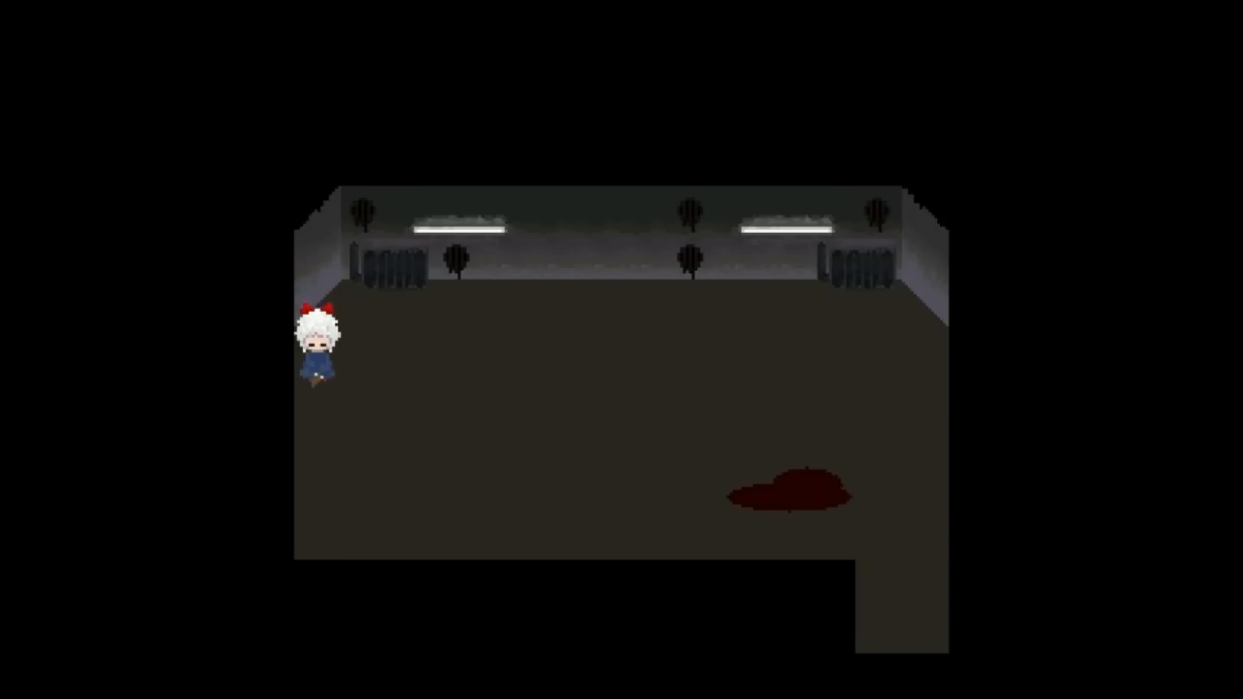
key("Right")
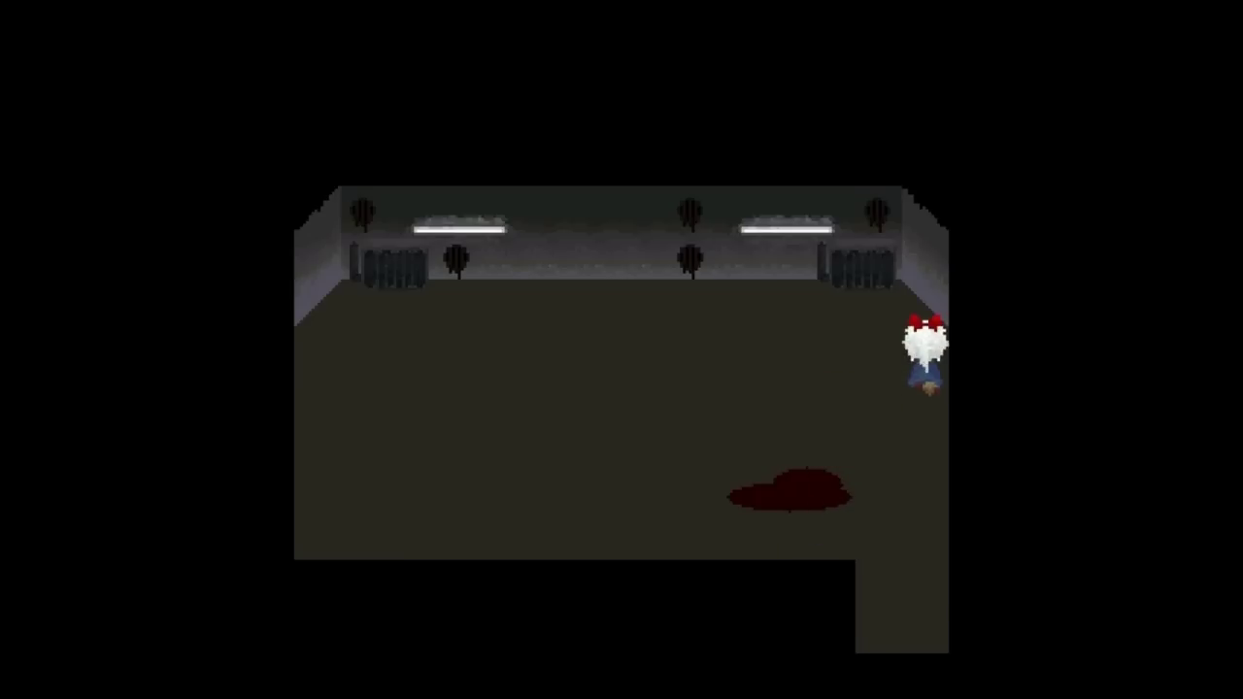
key("Left")
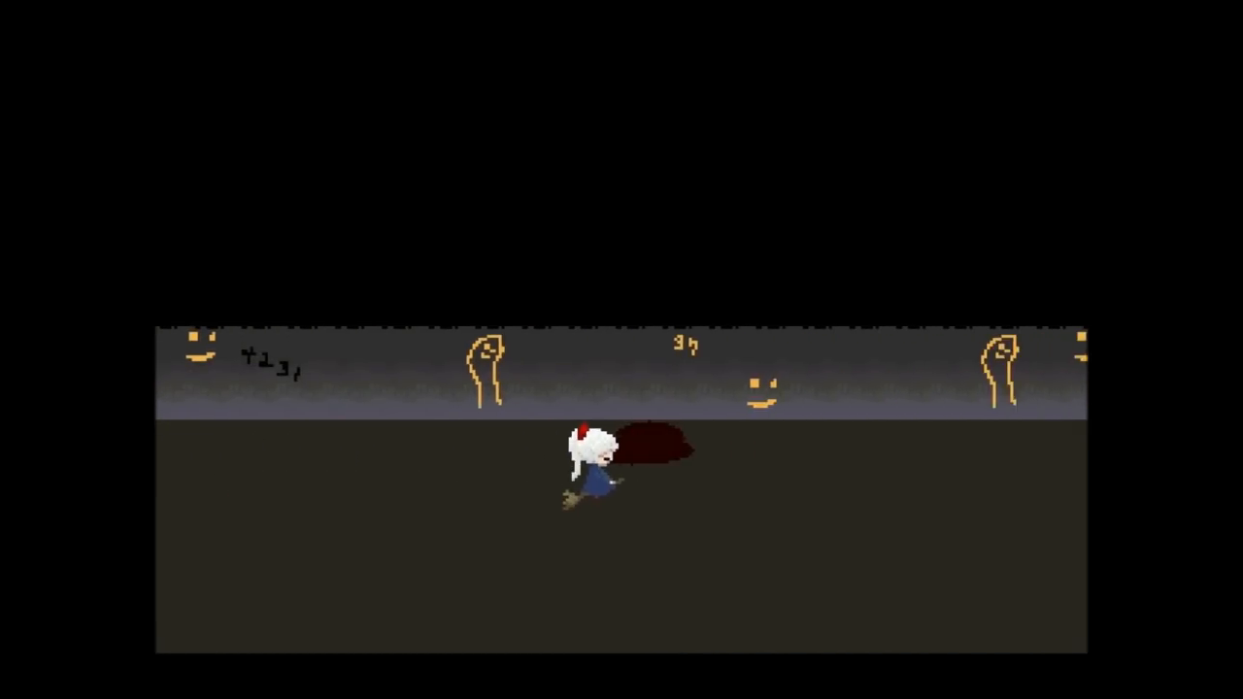
Ride along the orange-doodled wall, then head up toward the brown double door.
key("right")
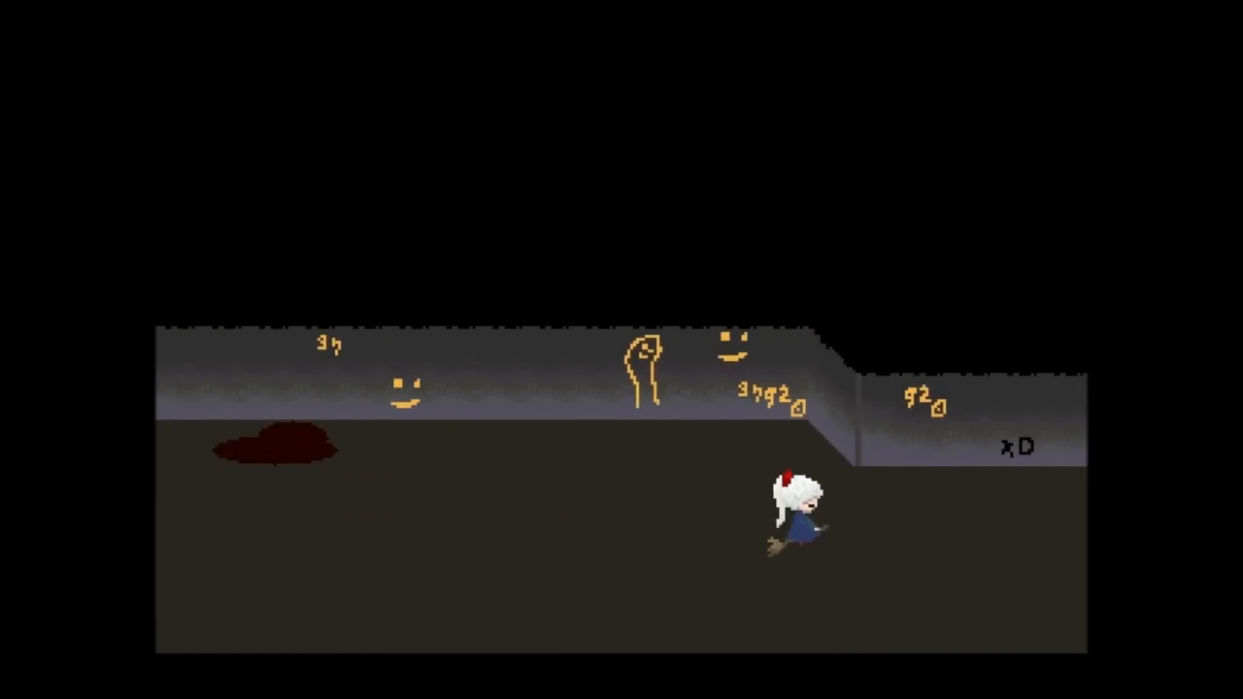
key("Left")
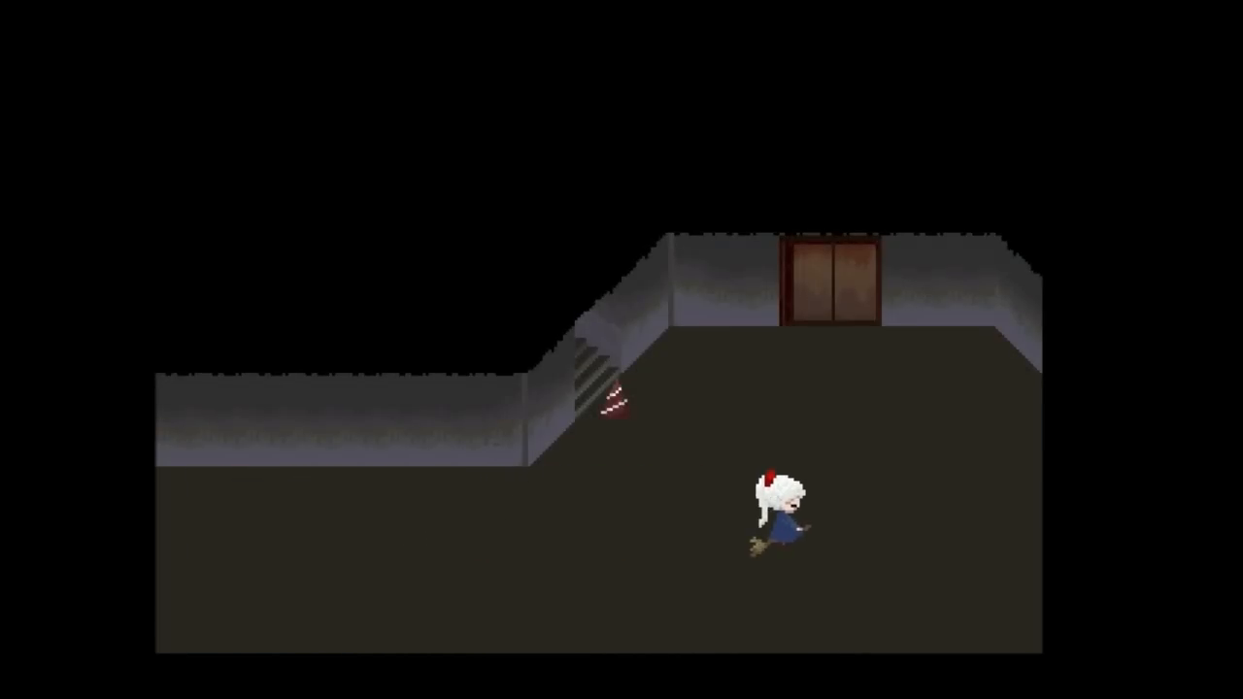
key("Up")
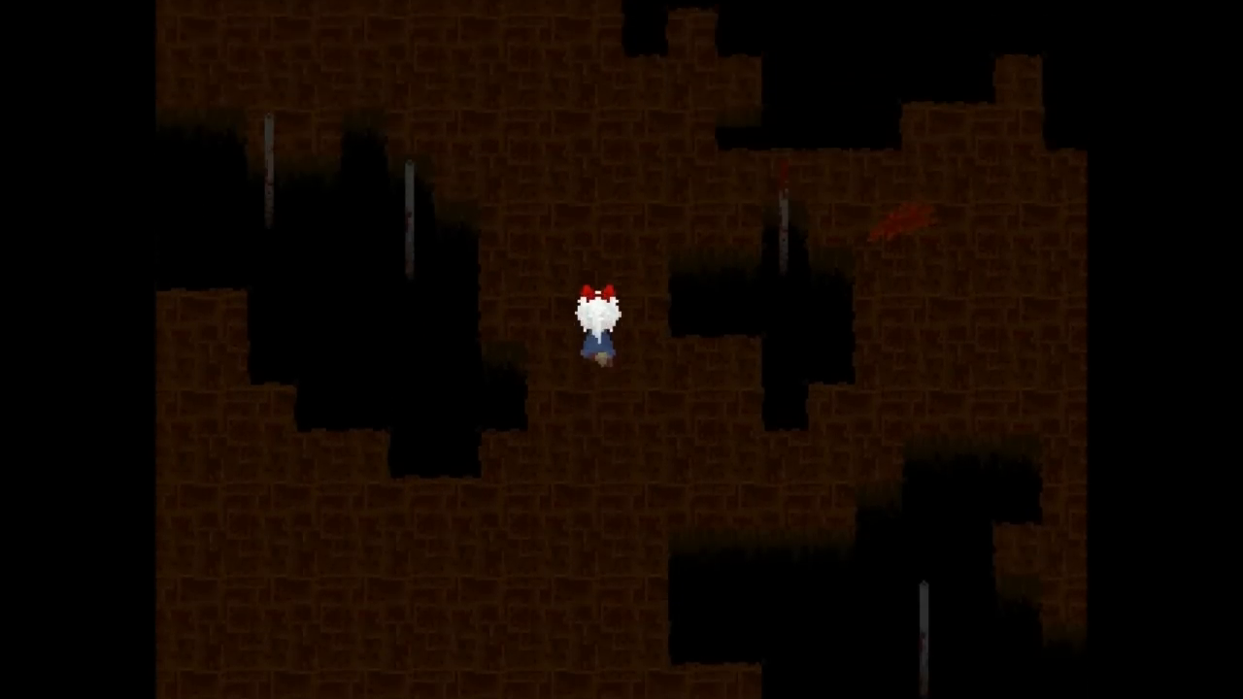
Move through the lava cave, then press Escape to wake up in the bedroom.
key("up")
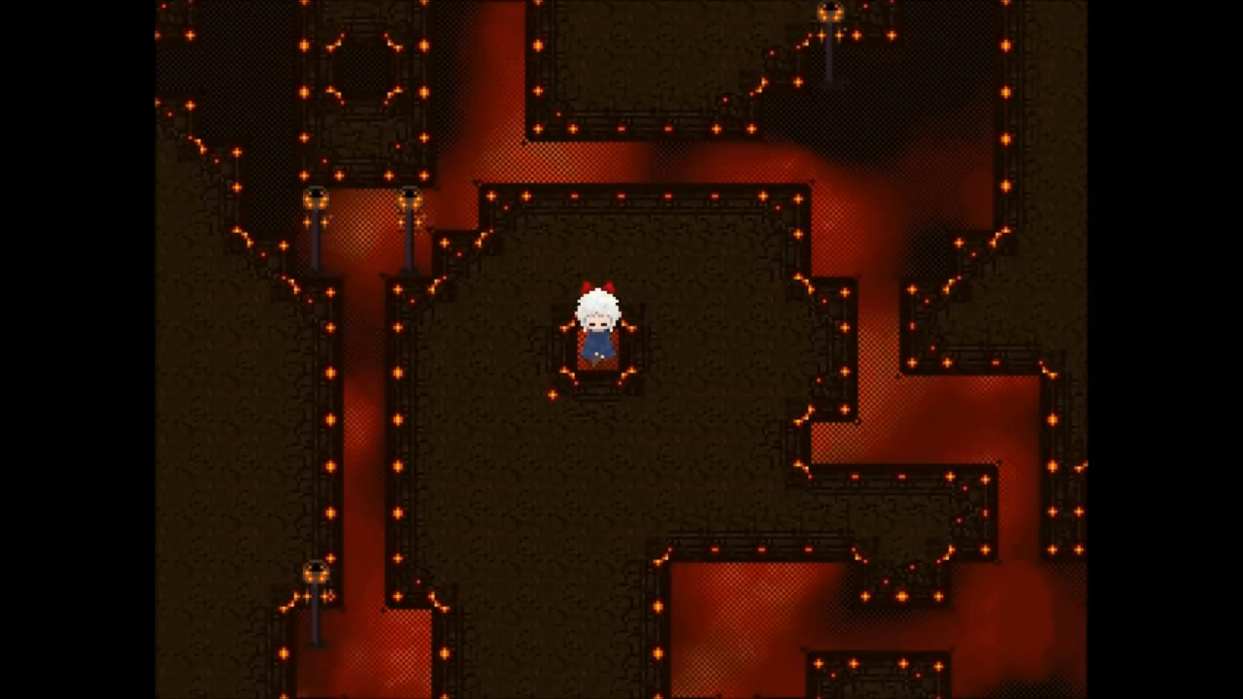
key("escape")
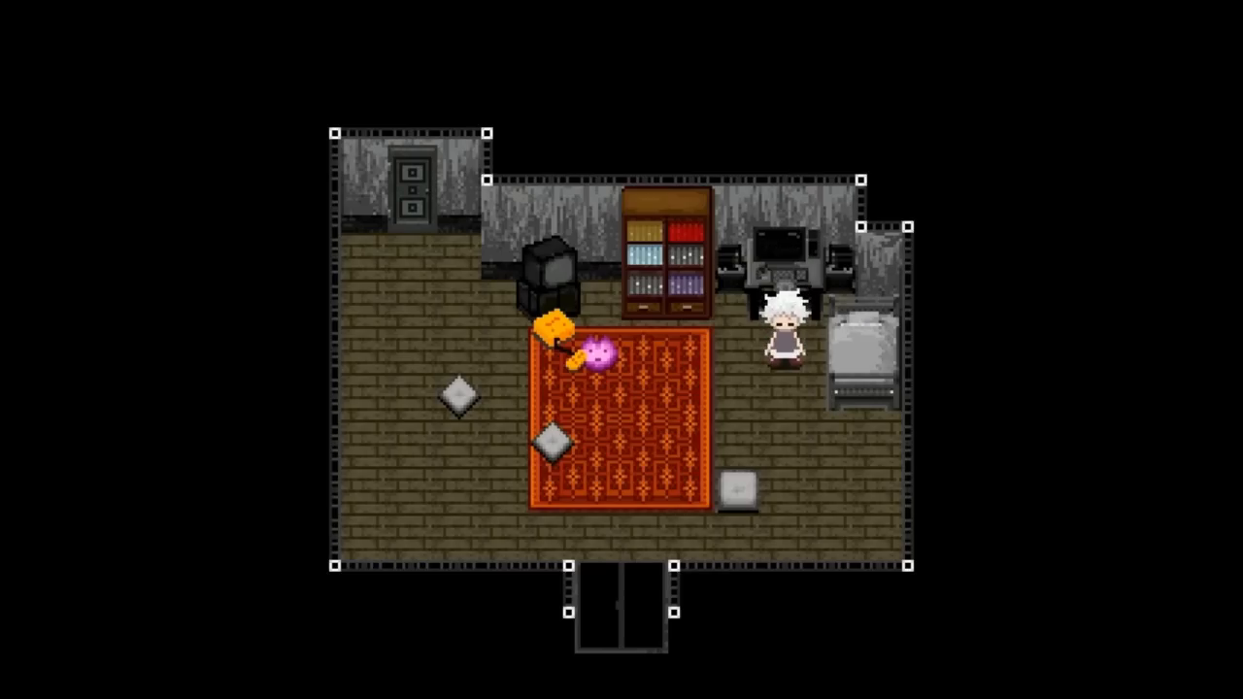
key("up")
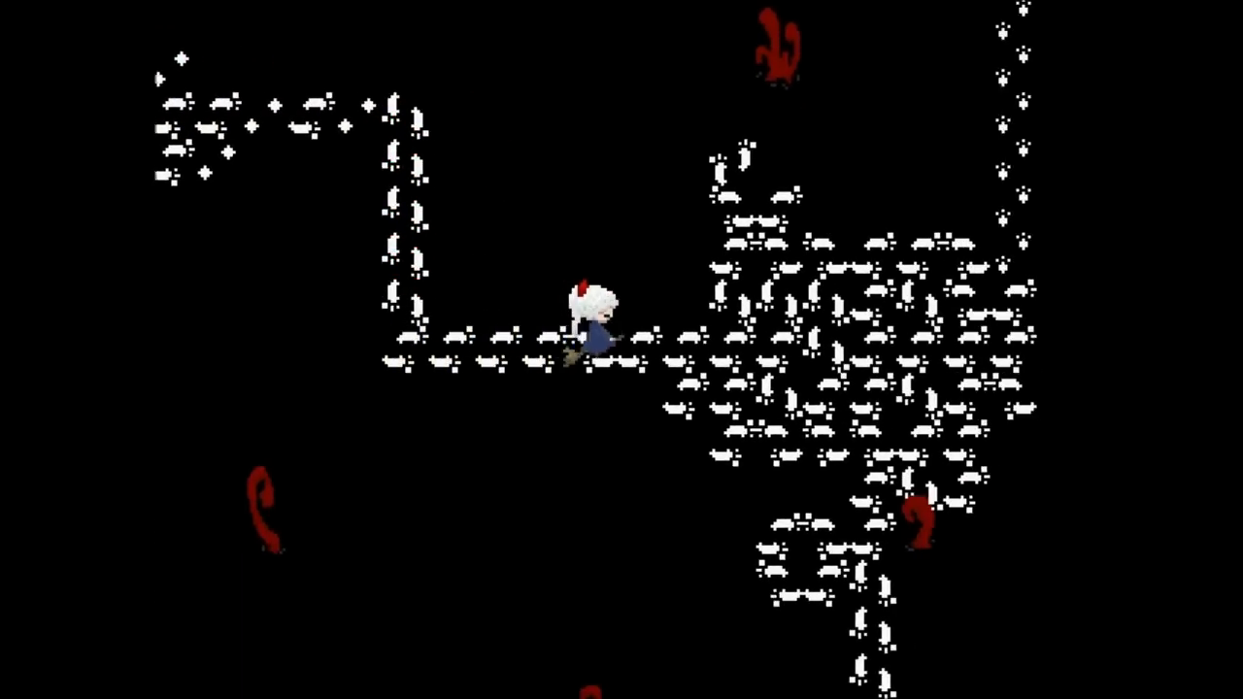
key("Right")
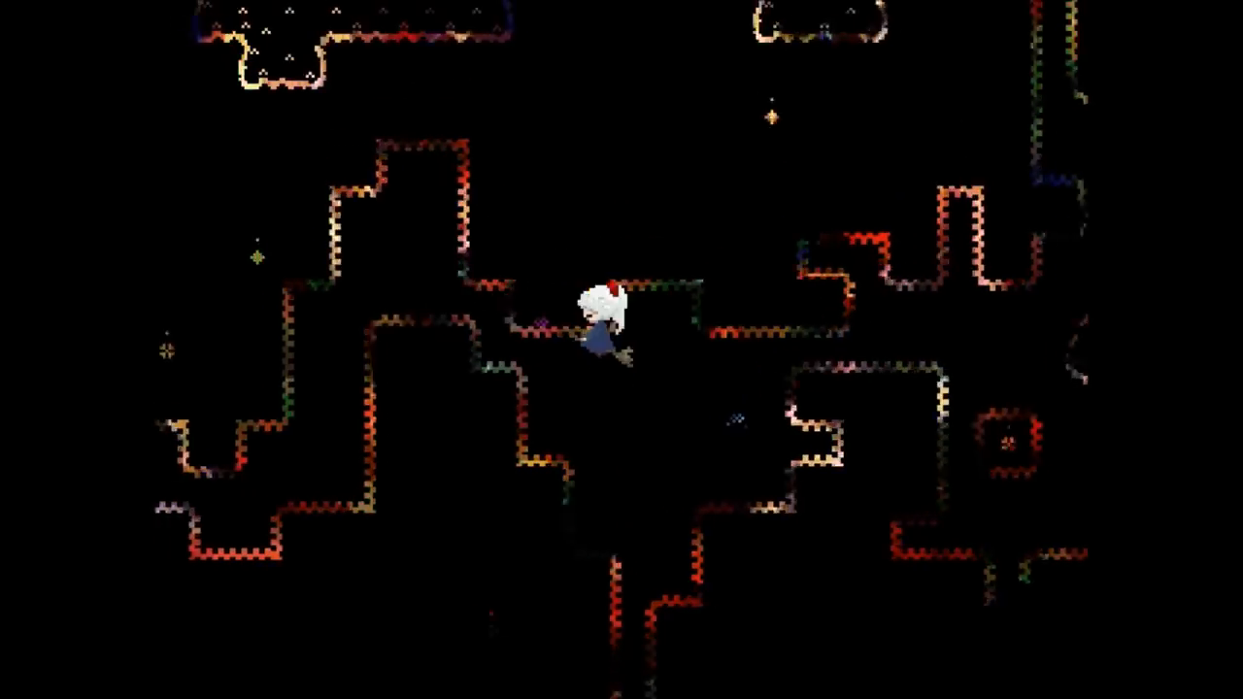
Fly down through the zigzag maze and dismount the broom on the aurora cliff.
key("Down")
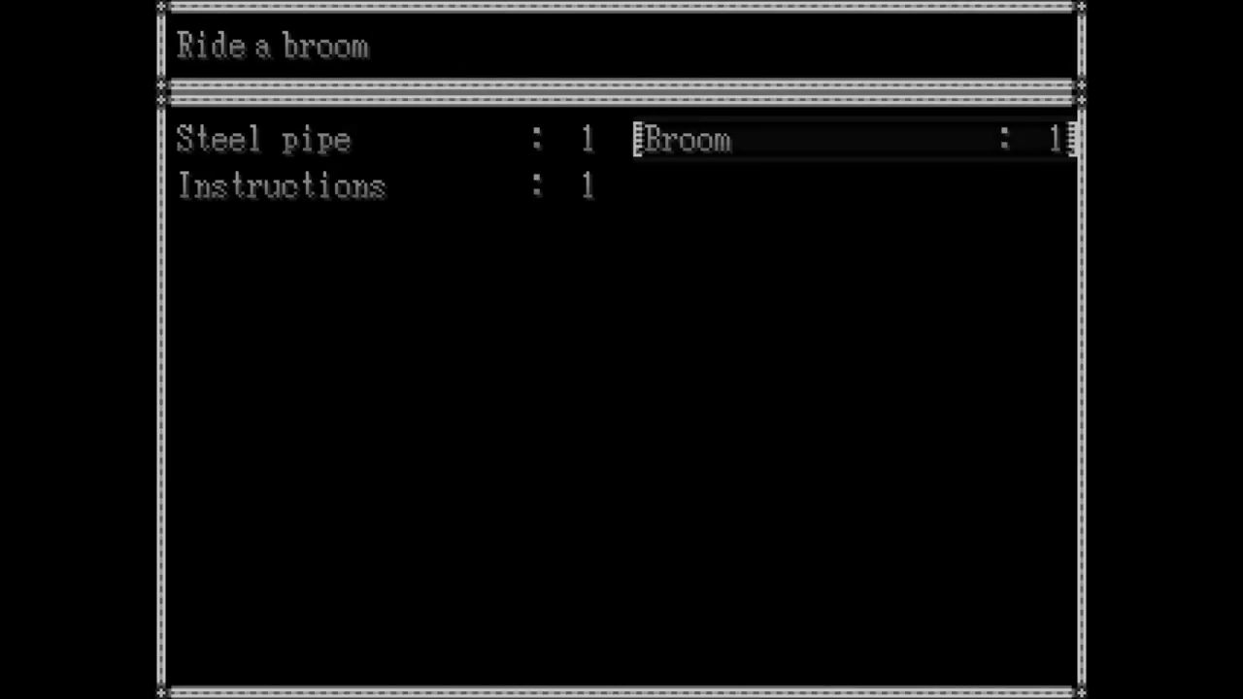
key("Return")
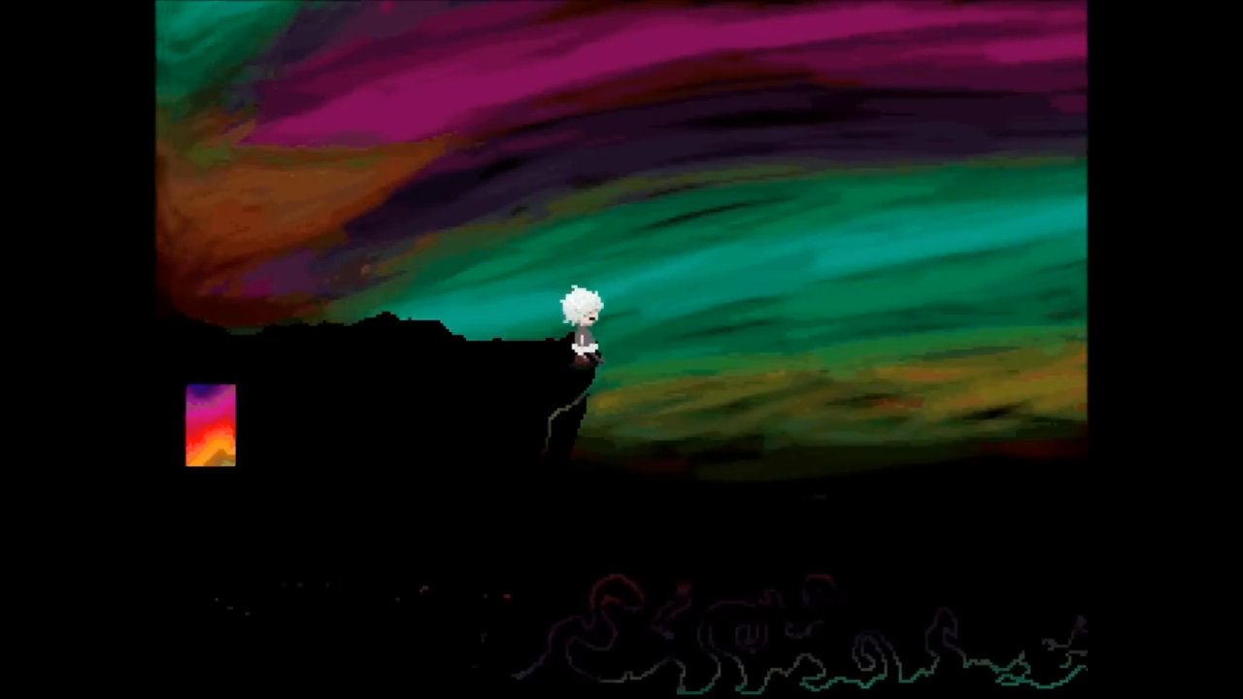